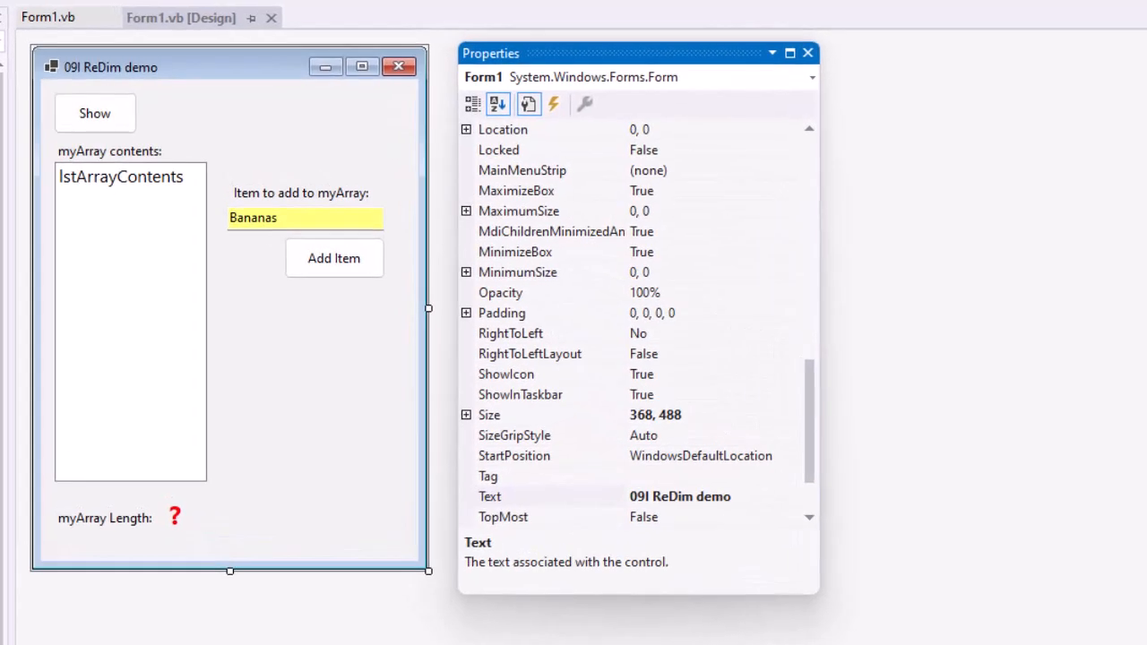
# Inspect the array-length label, item text box and Add Item button properties, then view btnShow_Click and btnAddItem_Click code
pyautogui.click(49, 17)
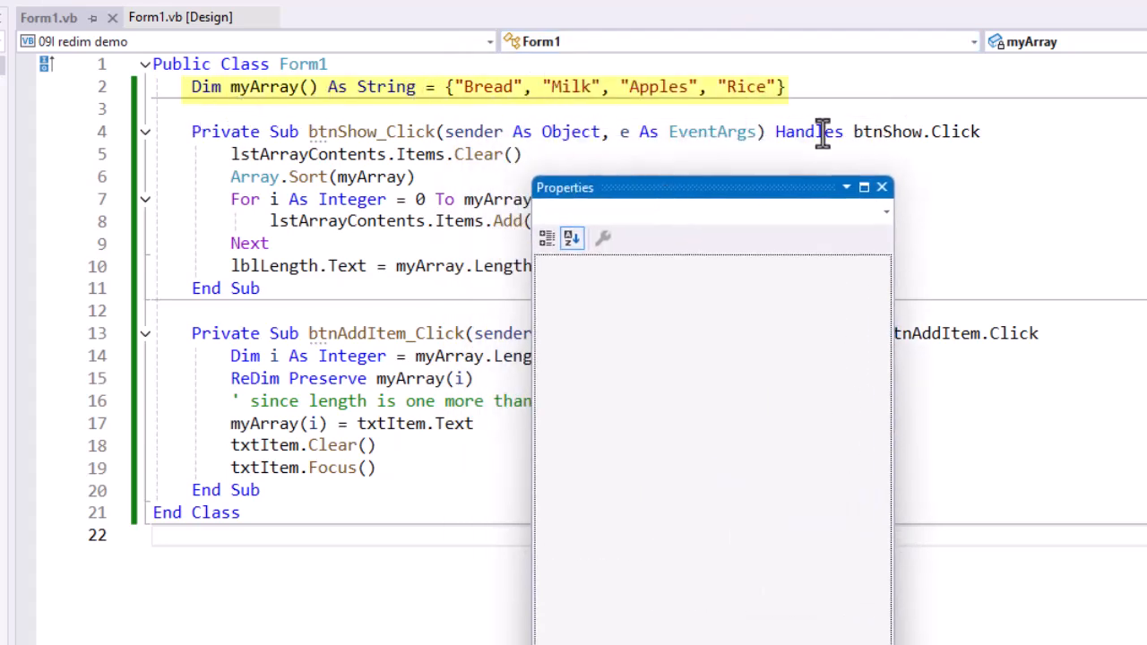
pyautogui.moveTo(762, 112)
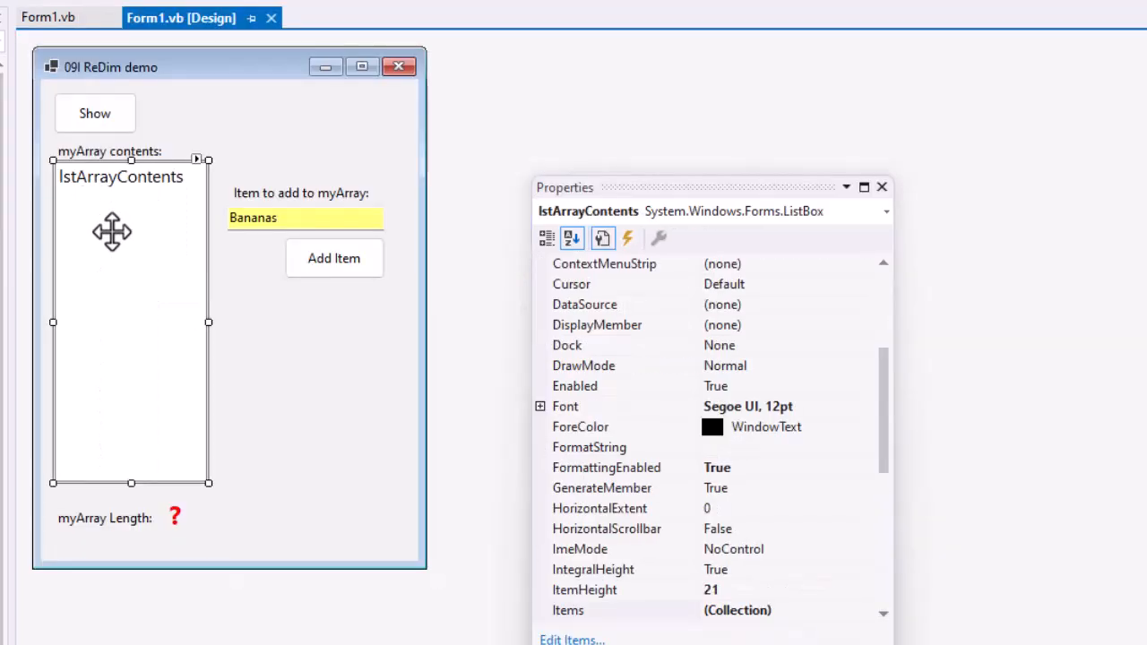
pyautogui.moveTo(131, 233)
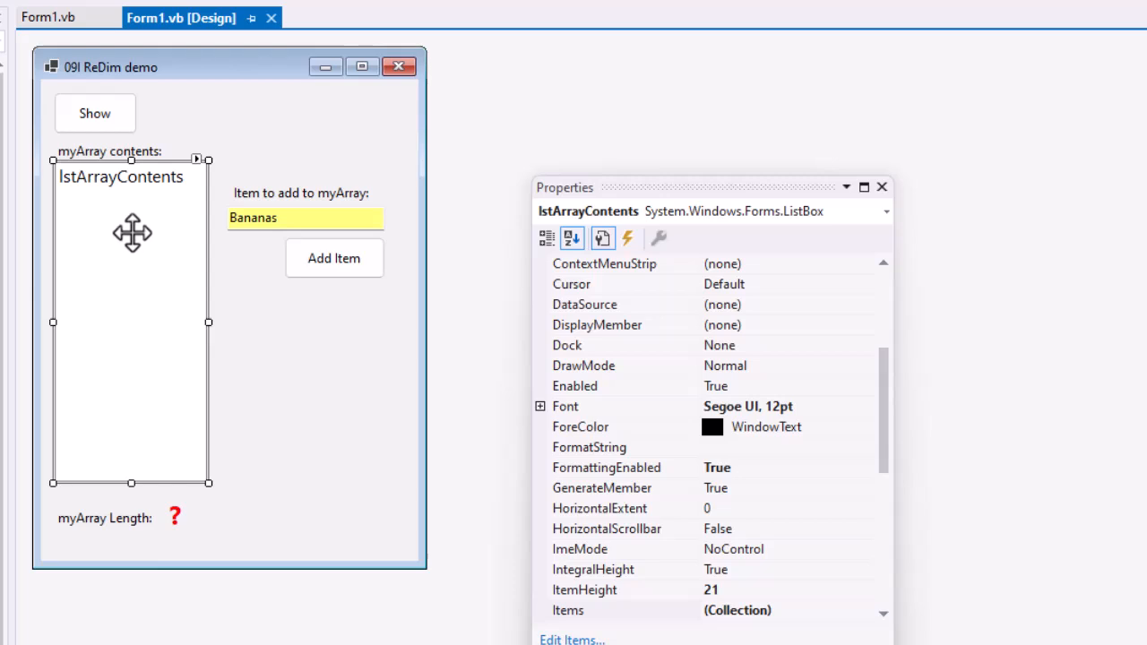
pyautogui.click(175, 517)
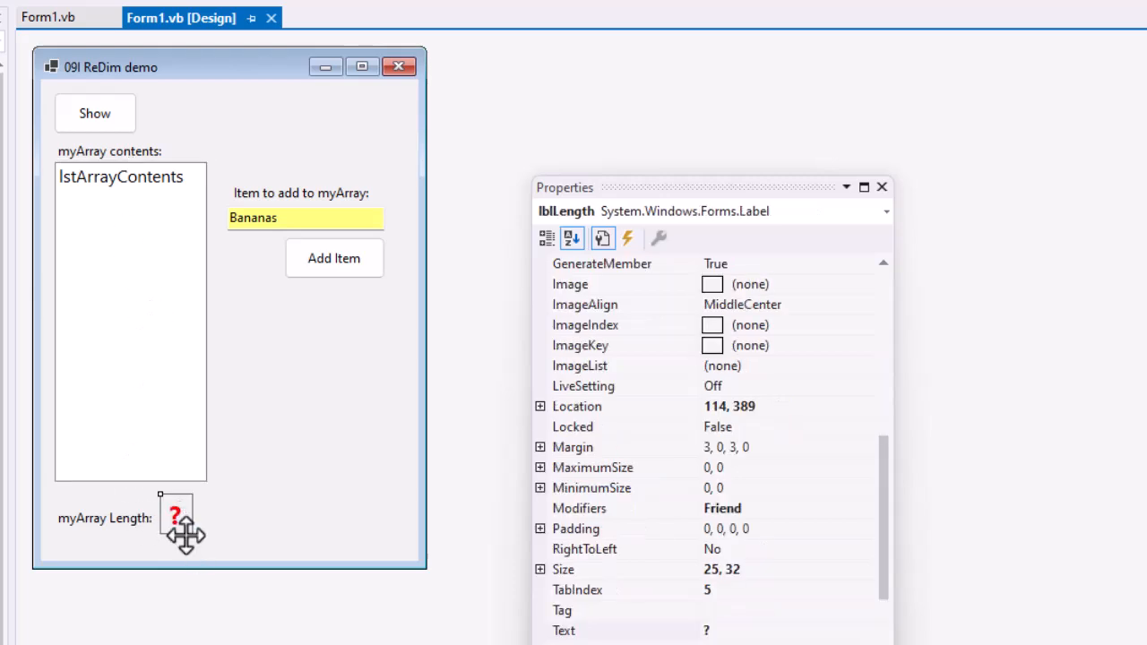
pyautogui.moveTo(132, 315)
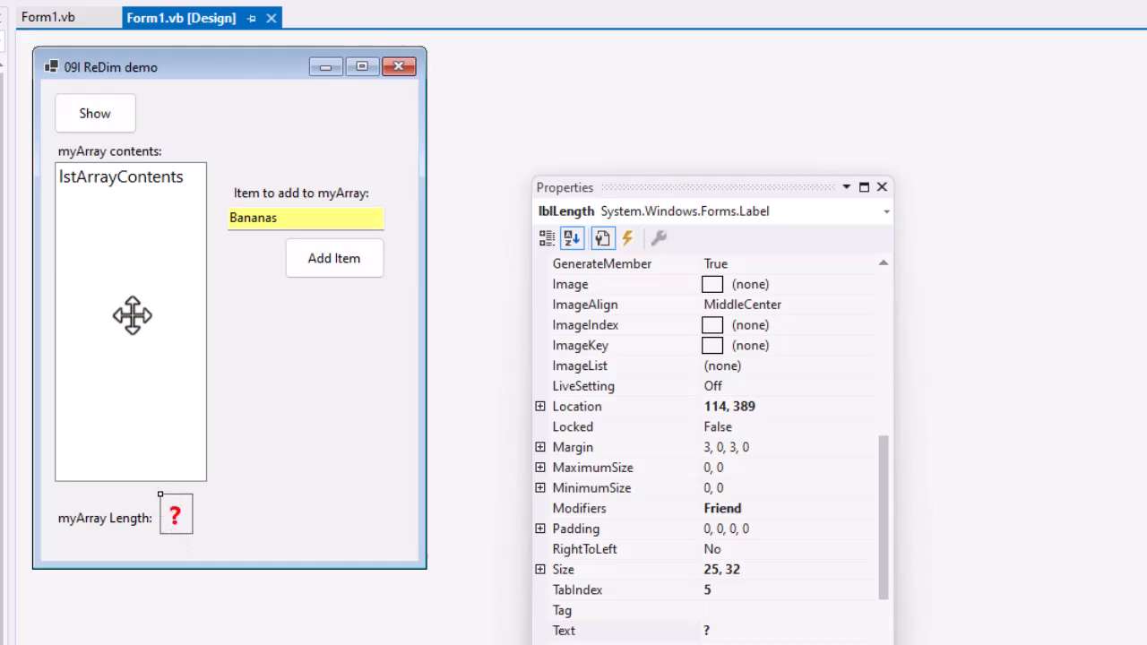
pyautogui.moveTo(169, 228)
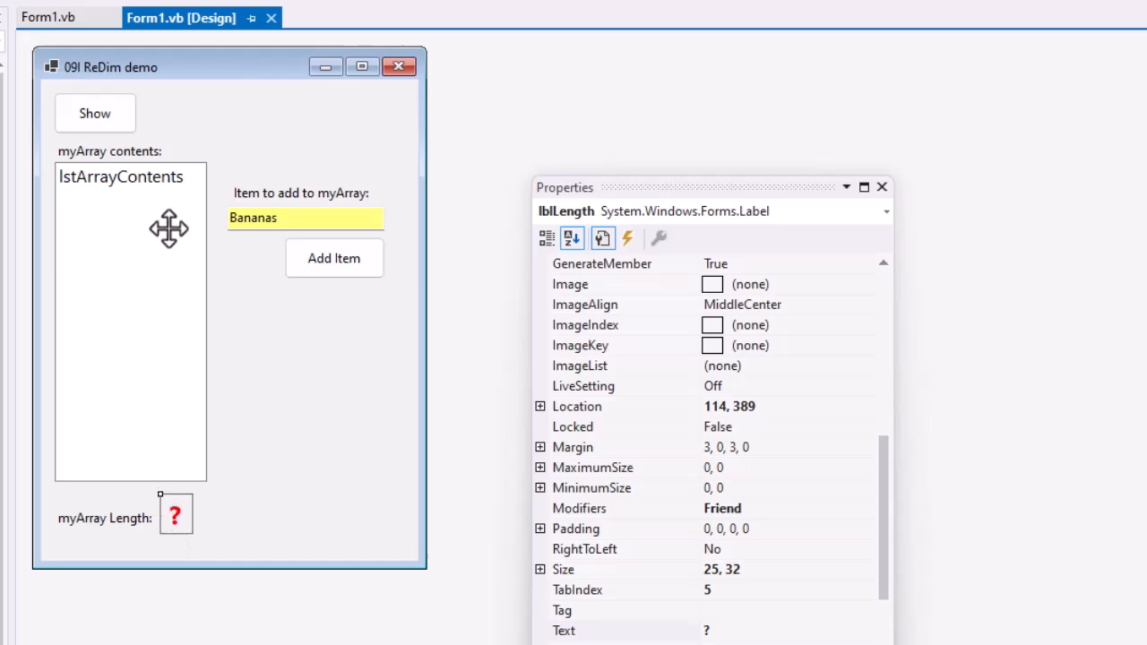
pyautogui.moveTo(314, 224)
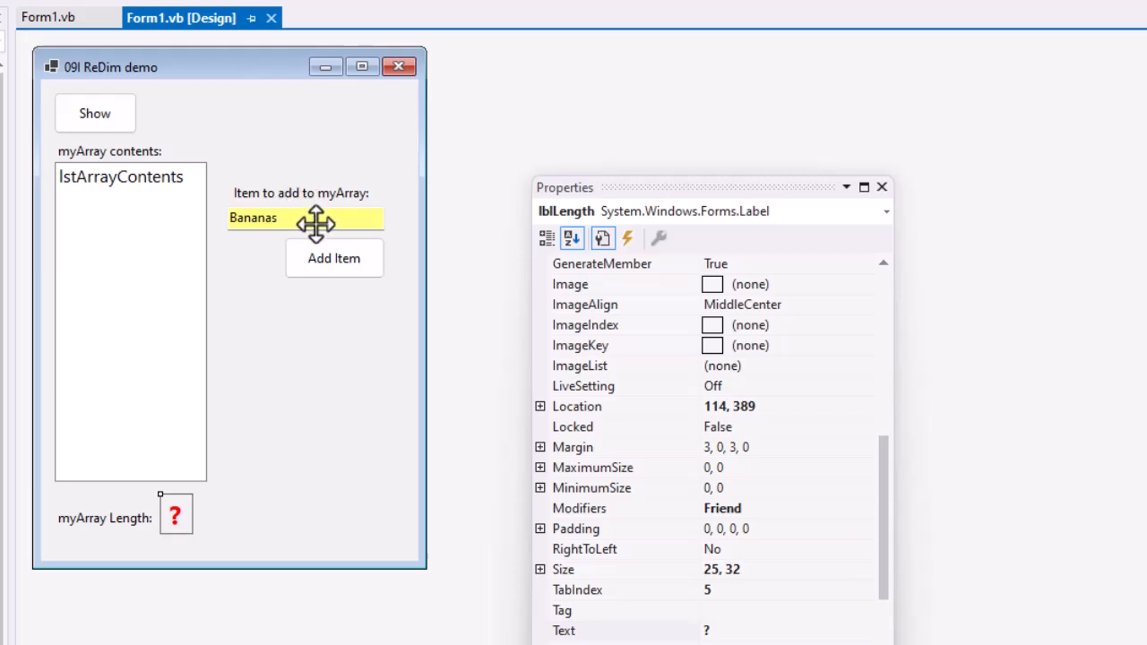
pyautogui.click(305, 218)
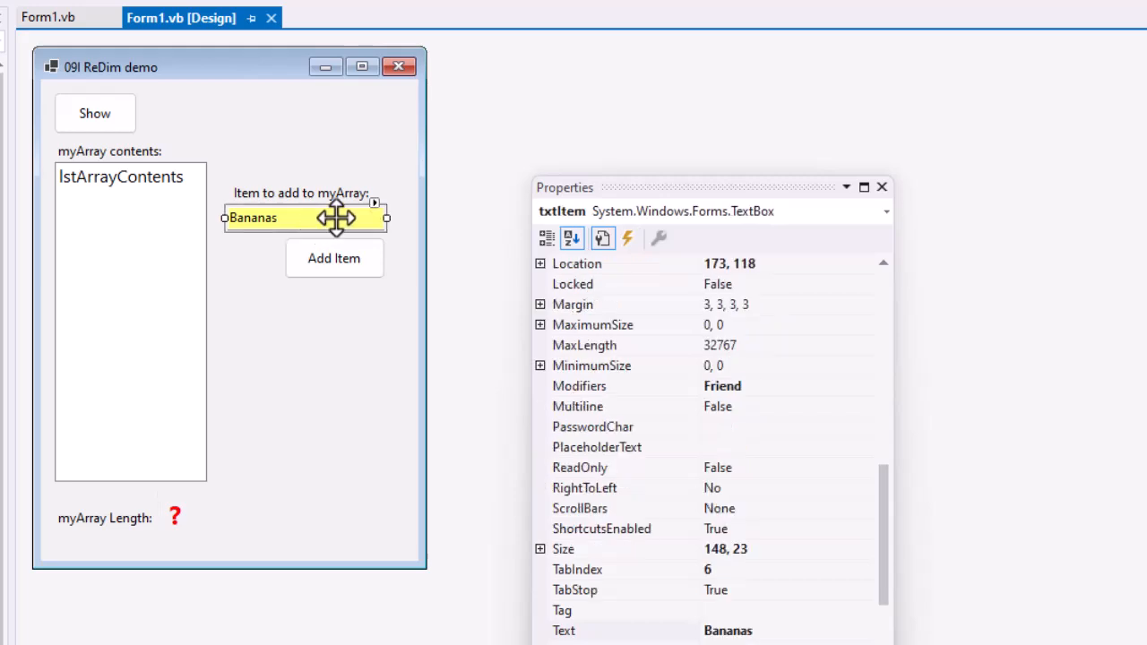
pyautogui.click(334, 258)
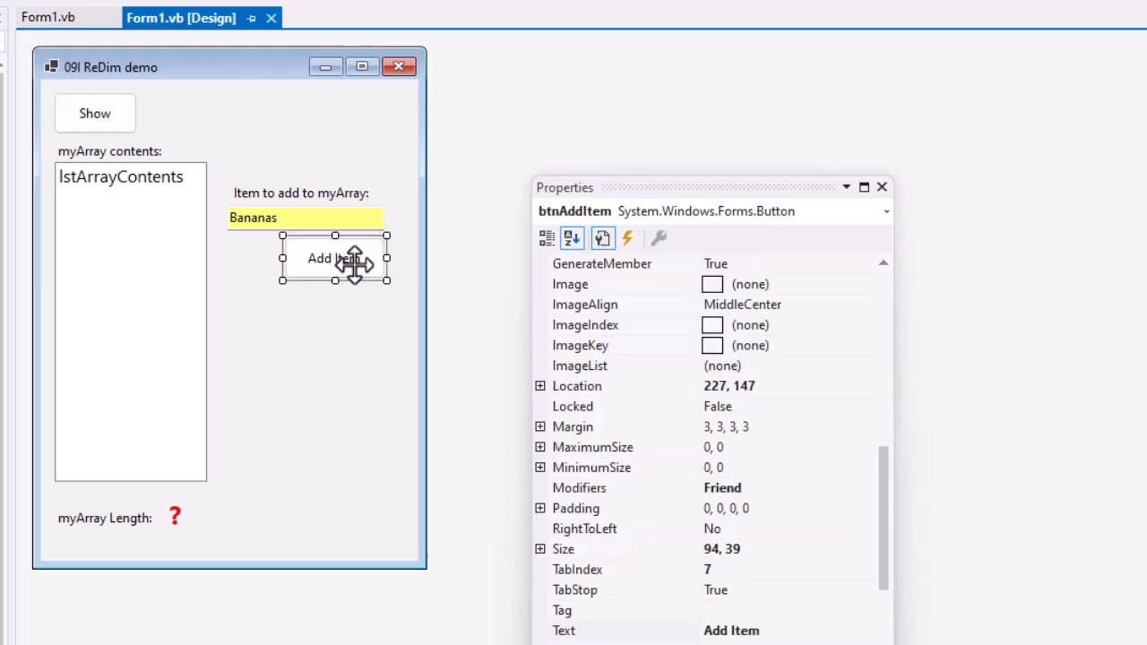
pyautogui.moveTo(364, 211)
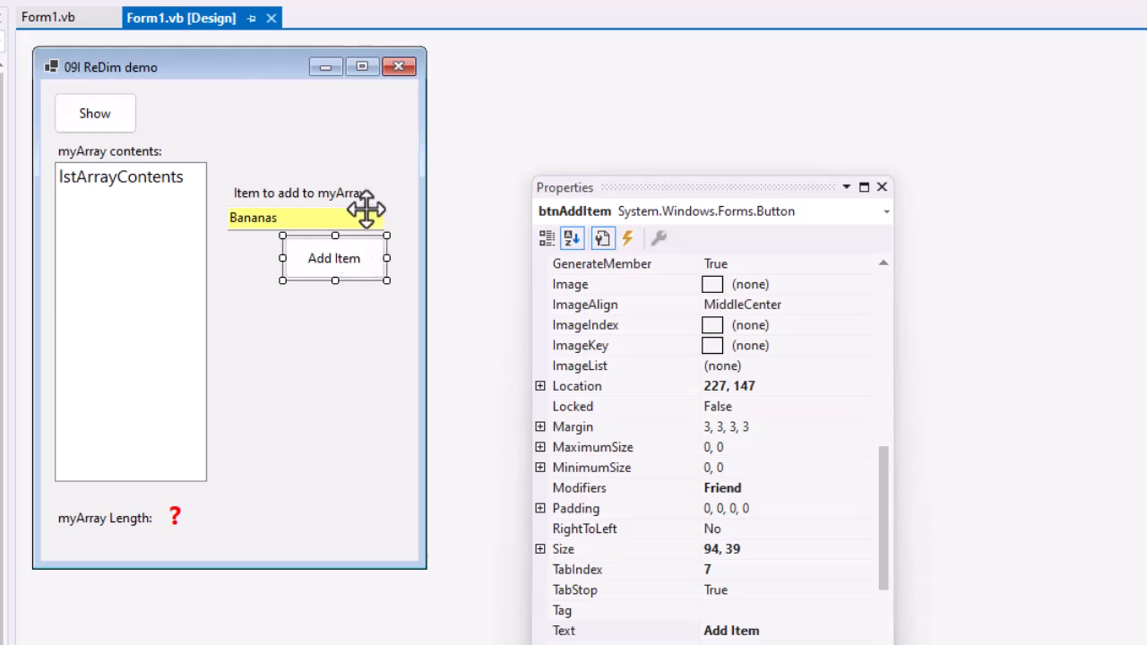
pyautogui.moveTo(46, 17)
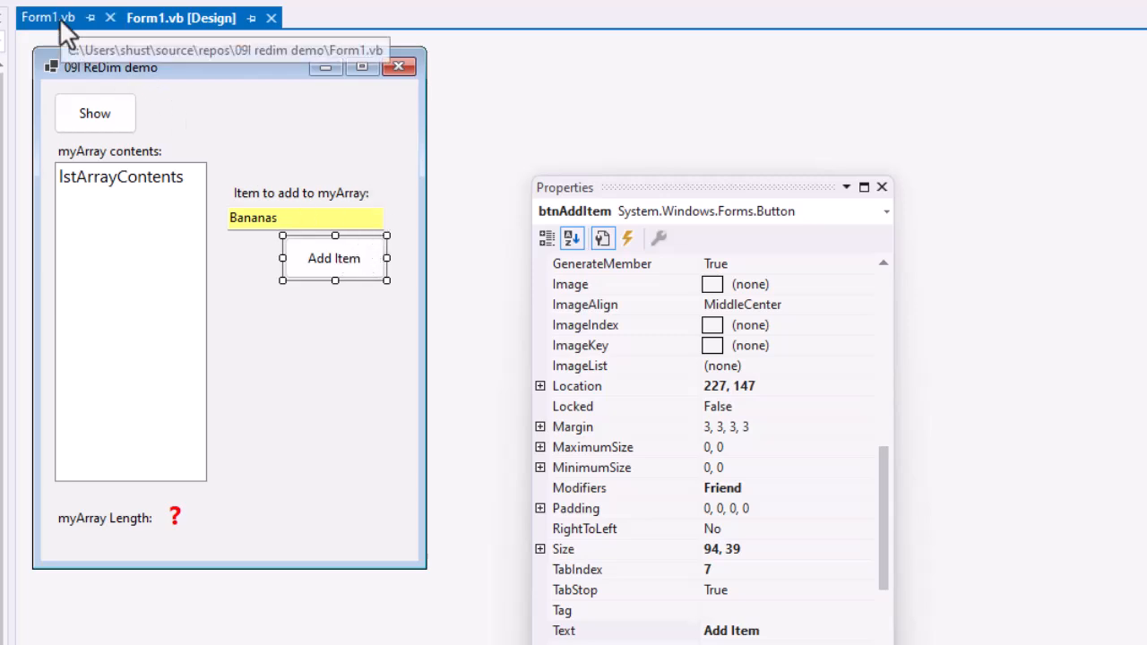
pyautogui.click(47, 17)
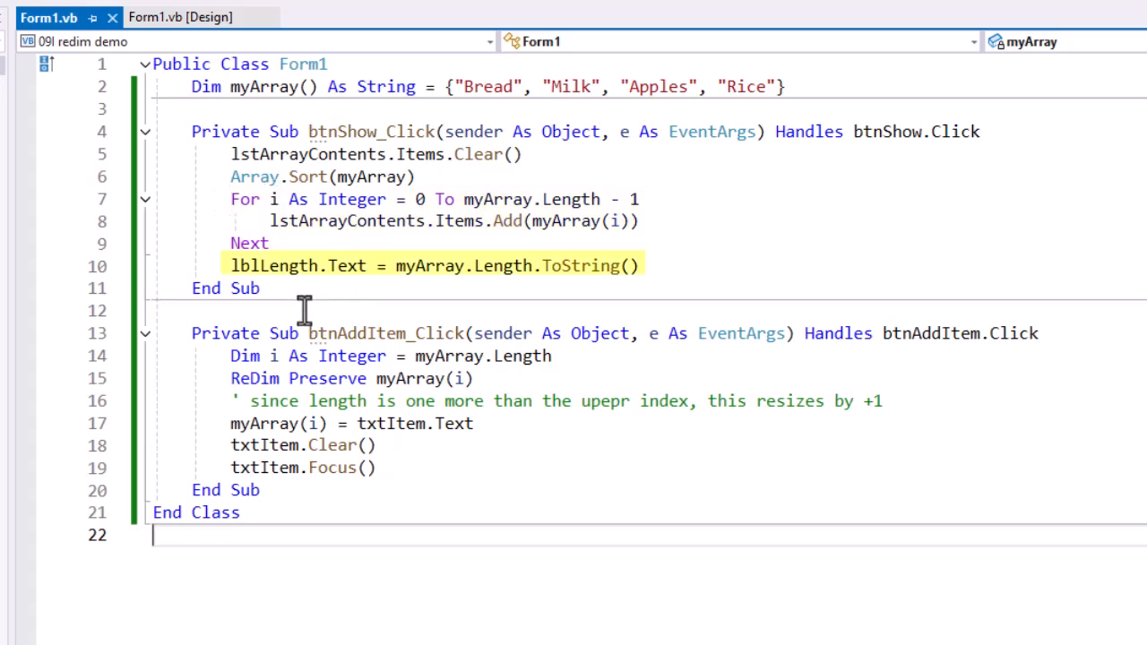
pyautogui.moveTo(297, 296)
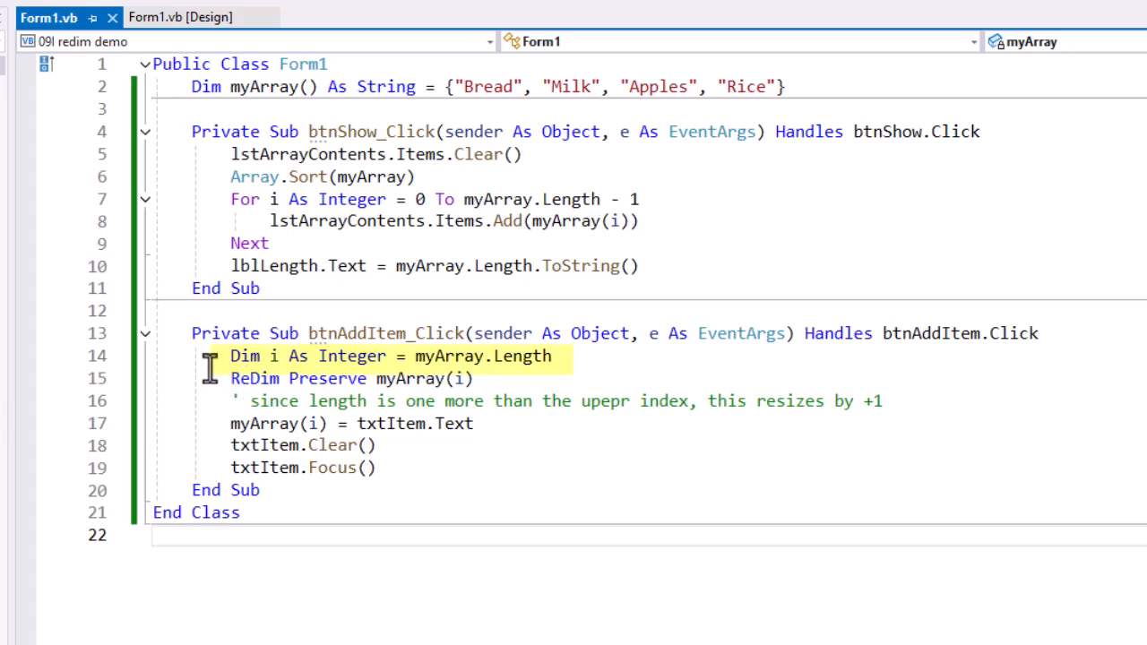
pyautogui.moveTo(352, 356)
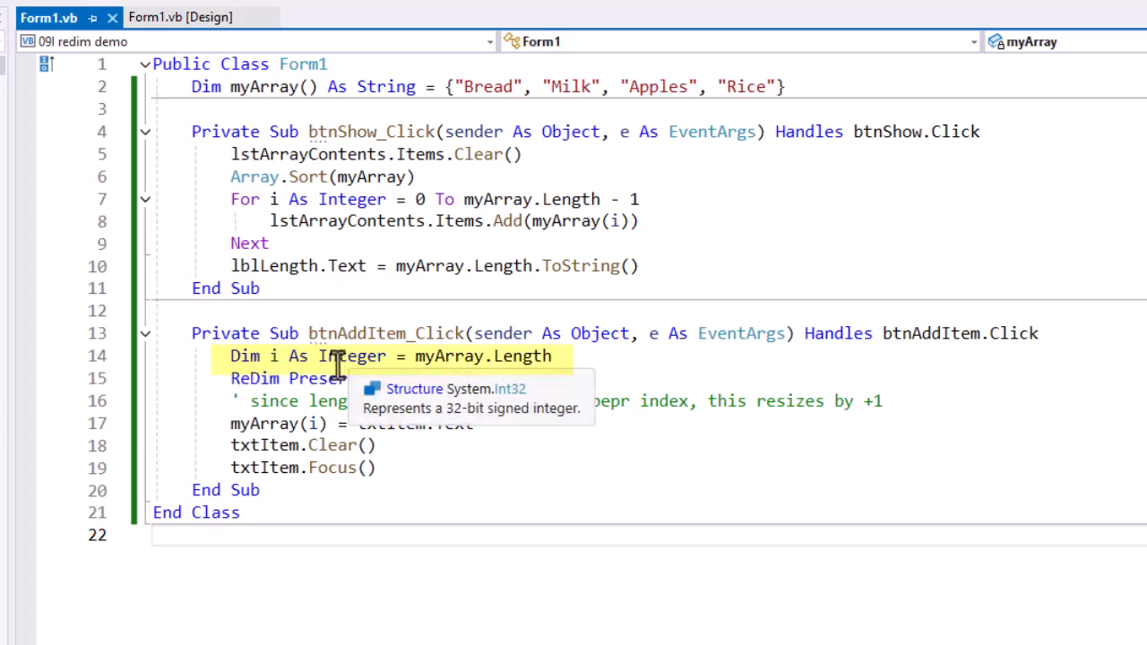
pyautogui.moveTo(431, 379)
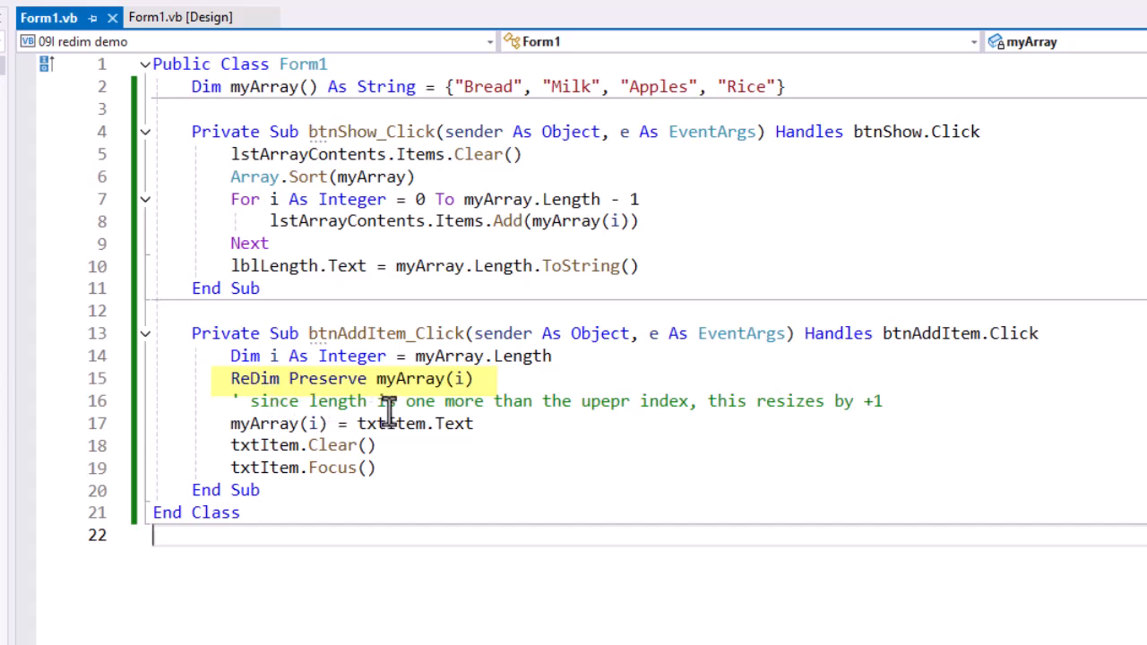
pyautogui.moveTo(462, 412)
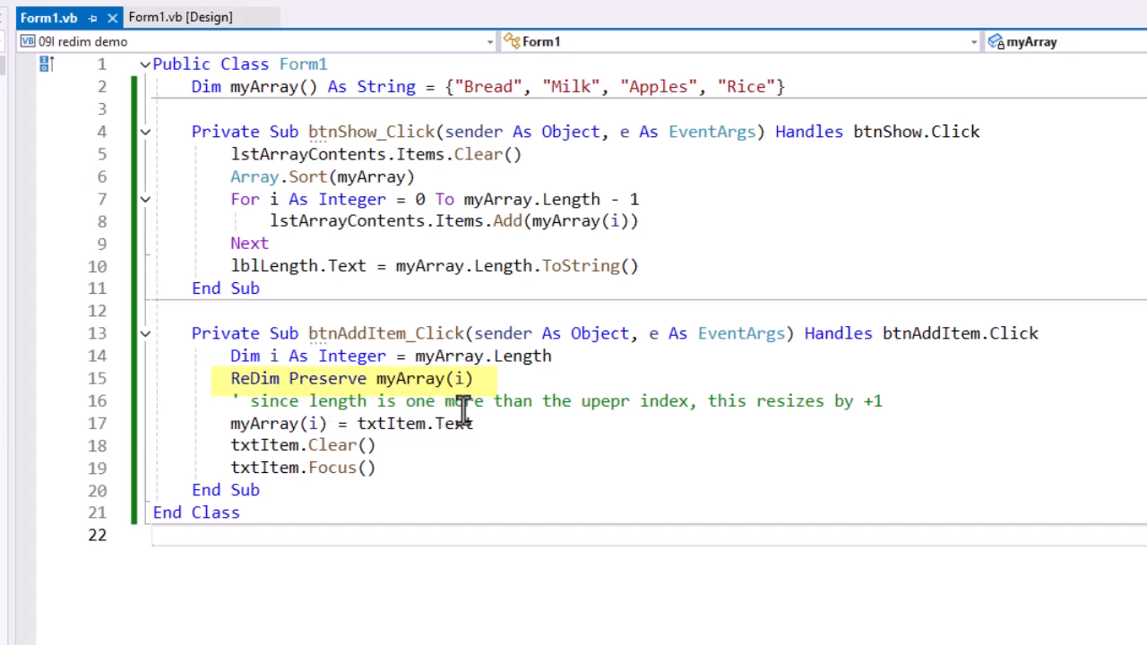
pyautogui.moveTo(320, 423)
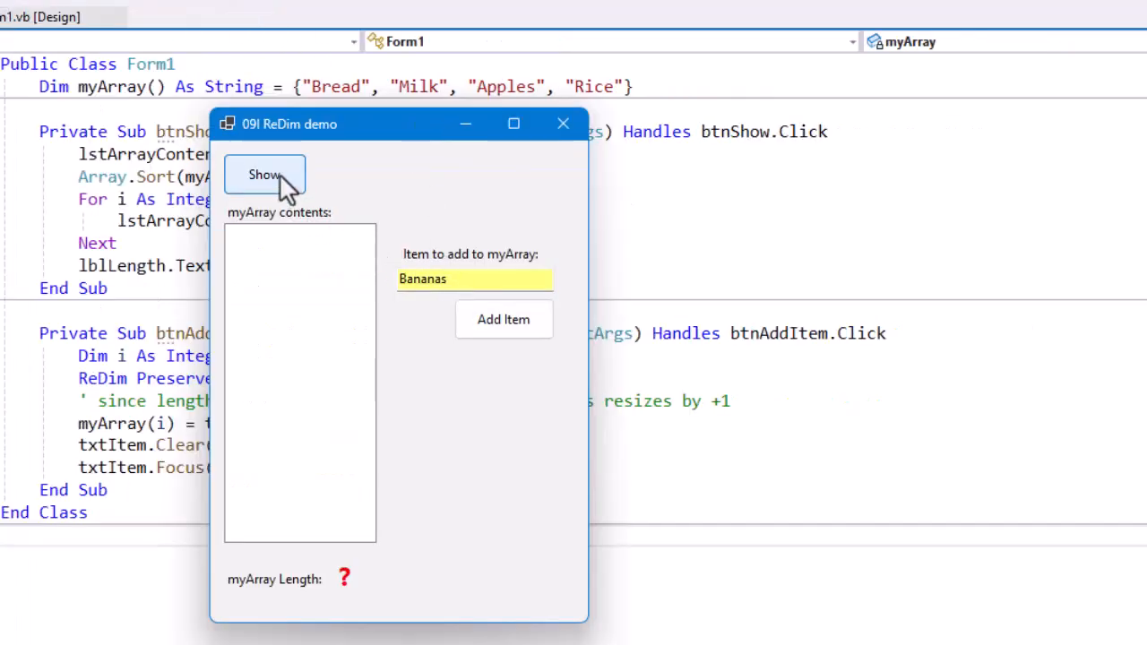
# Show the sorted array, then add Bananas so the list grows to five items with length 5
pyautogui.click(264, 173)
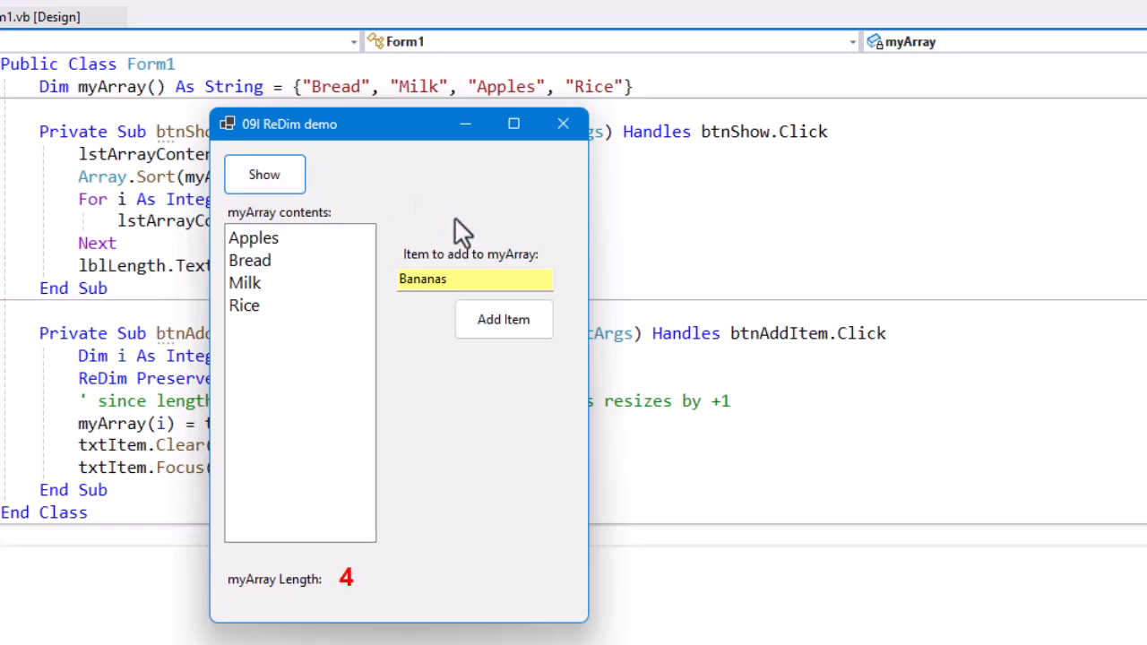
pyautogui.moveTo(350, 596)
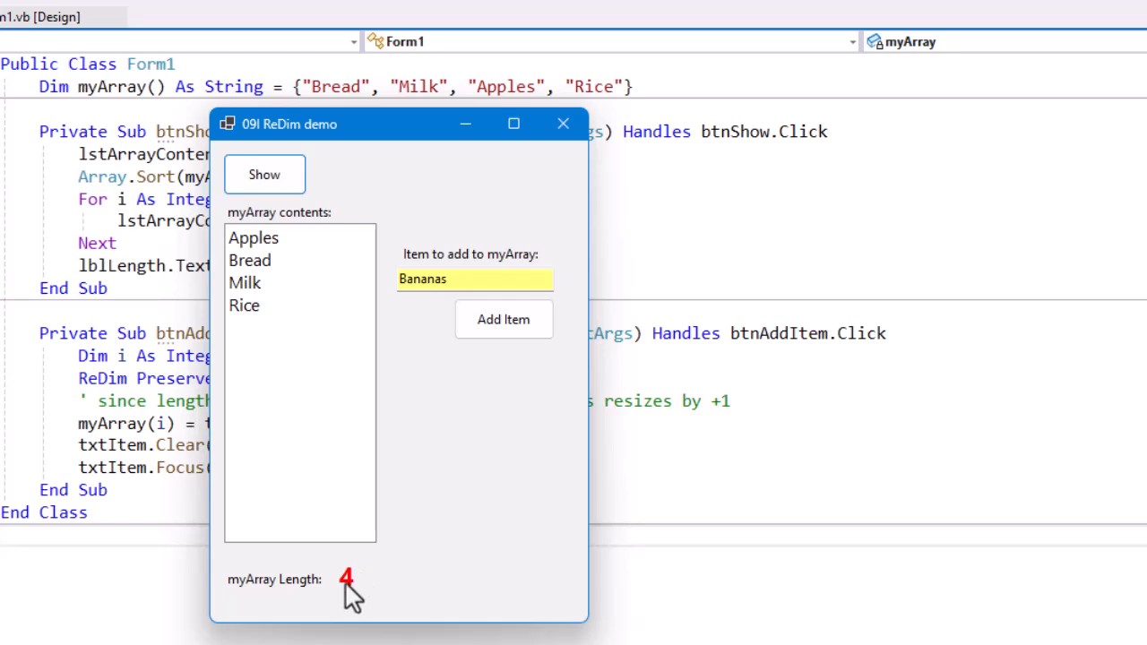
pyautogui.moveTo(504, 320)
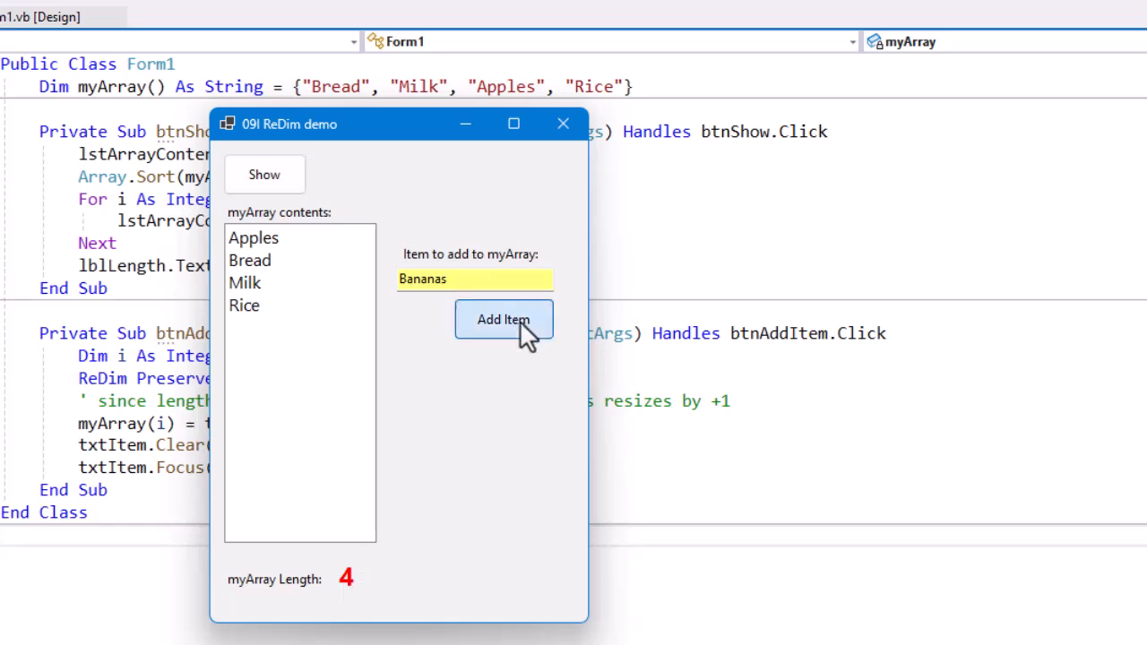
pyautogui.click(503, 320)
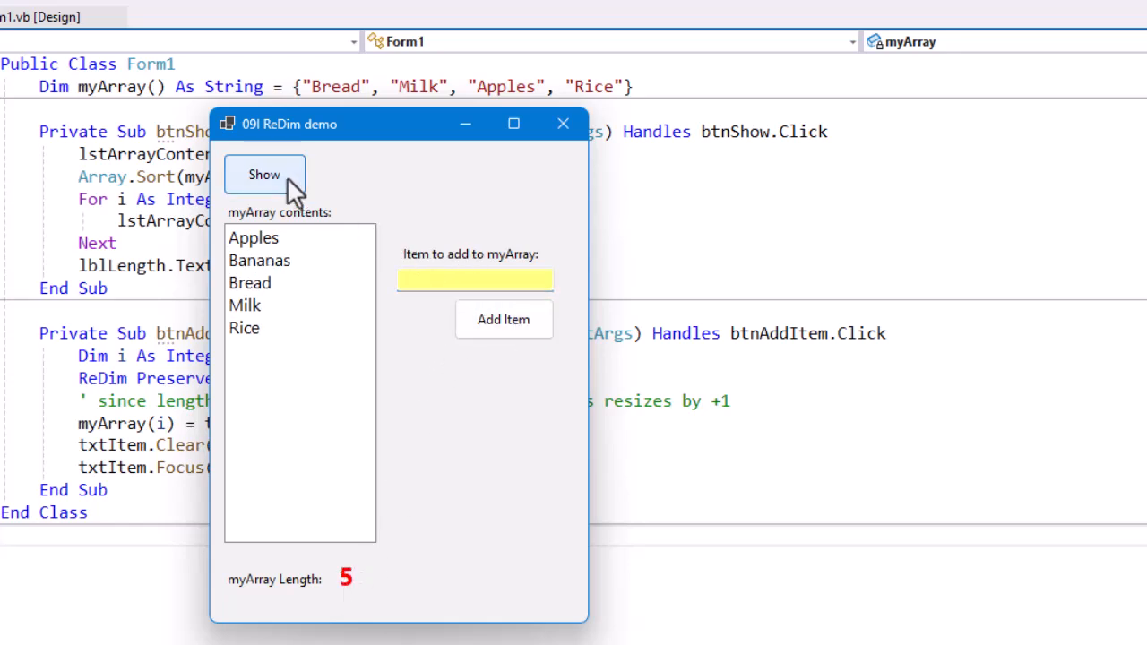
pyautogui.moveTo(266, 367)
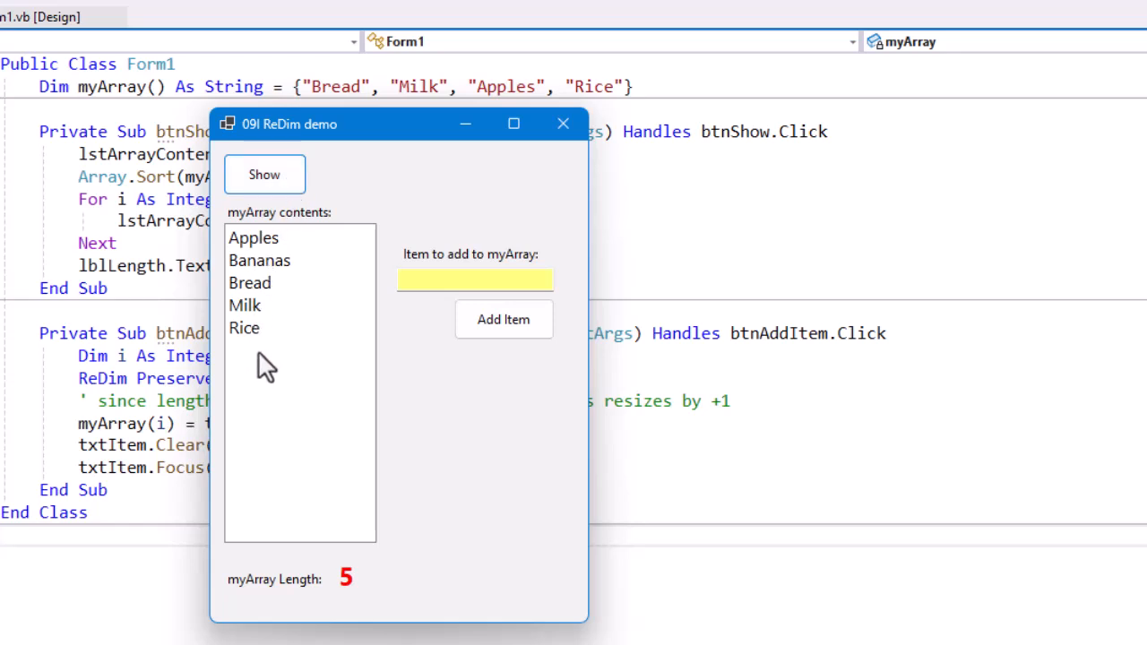
pyautogui.moveTo(406, 529)
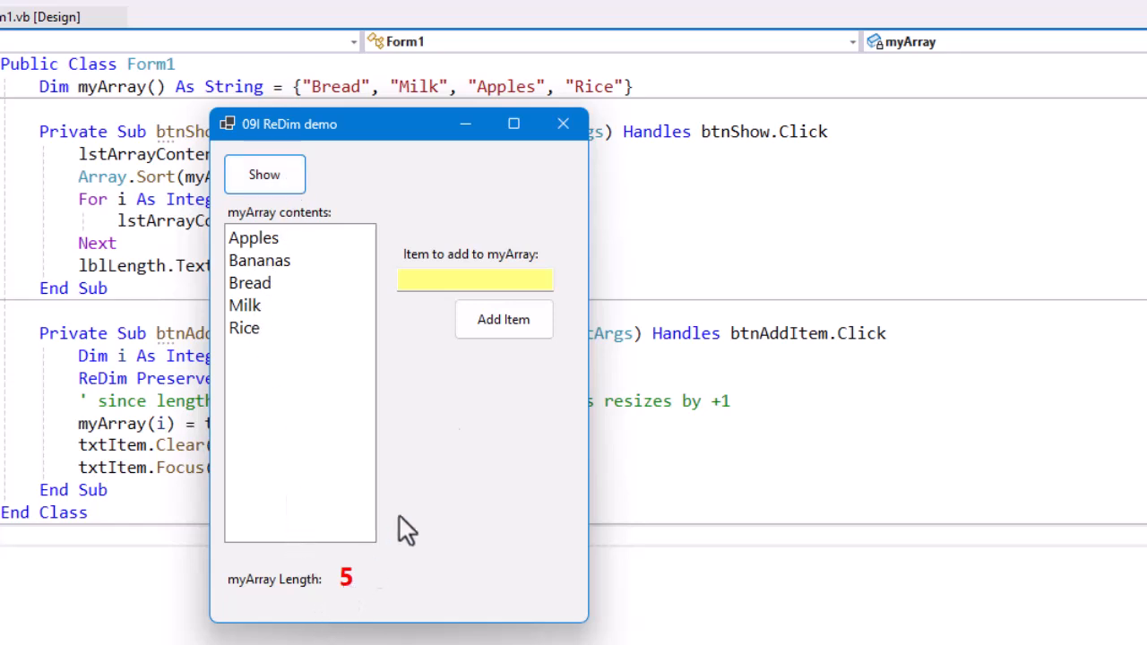
# Add Potatoes and Peanut Butter so the sorted list reaches seven items with length 7
pyautogui.click(476, 280)
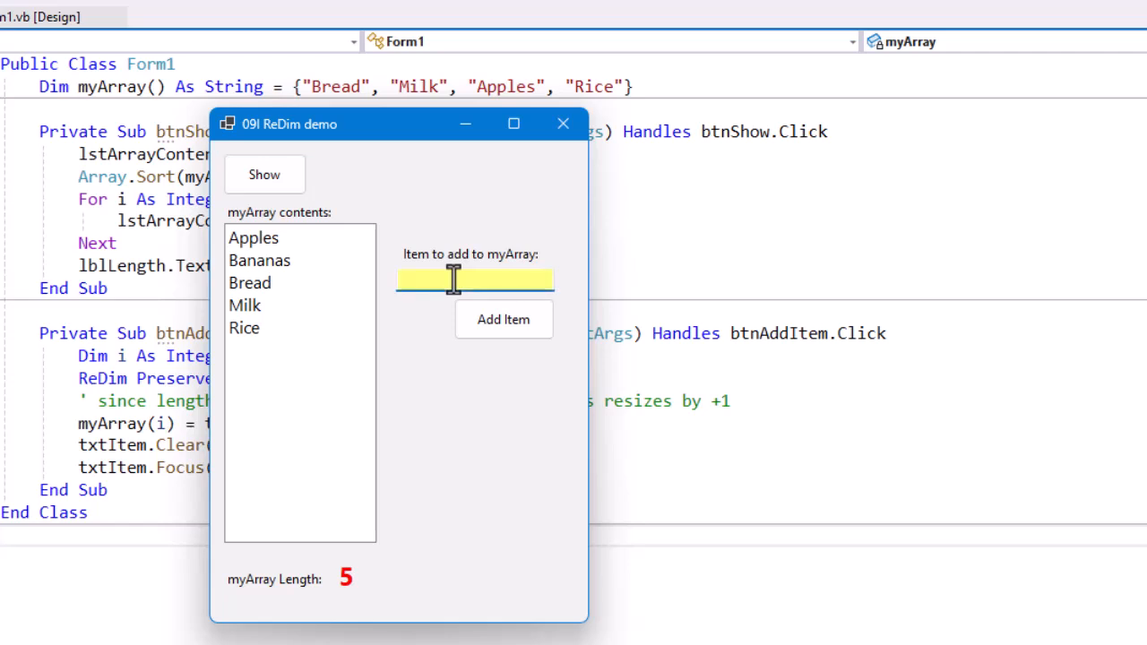
pyautogui.write('Potatoes')
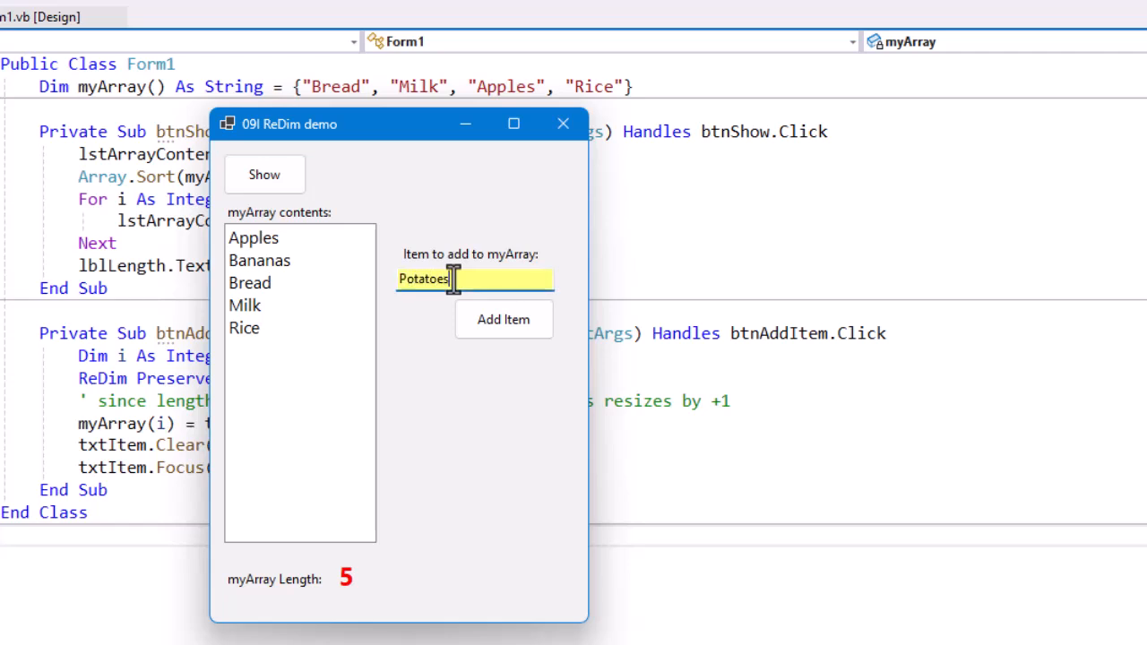
pyautogui.click(504, 319)
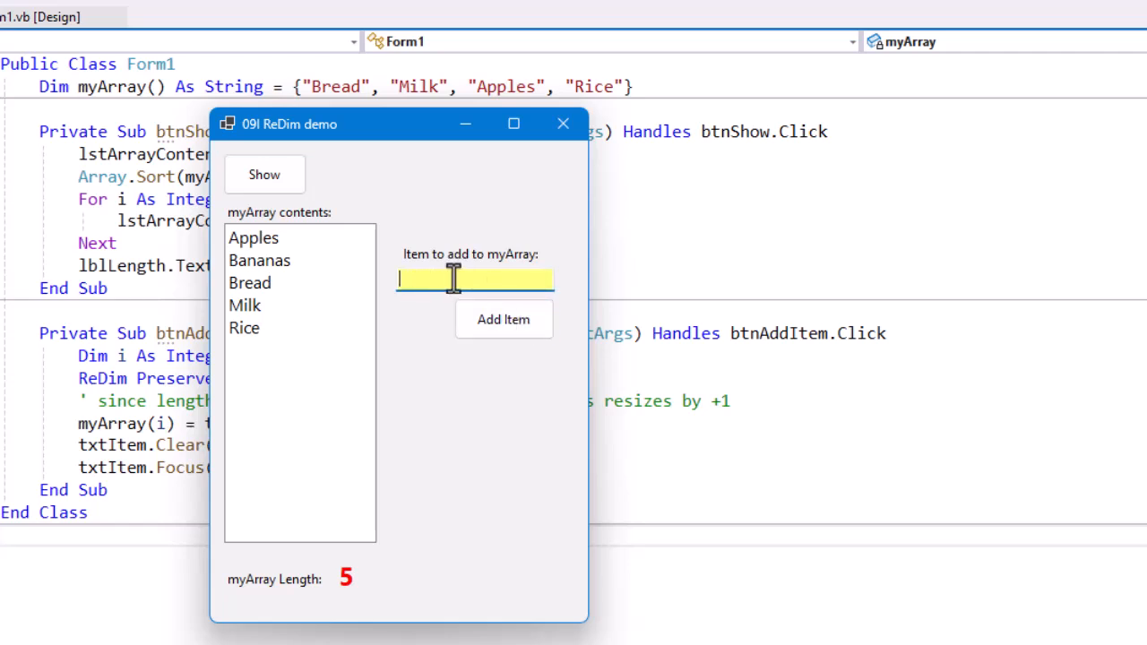
pyautogui.write('Peanut')
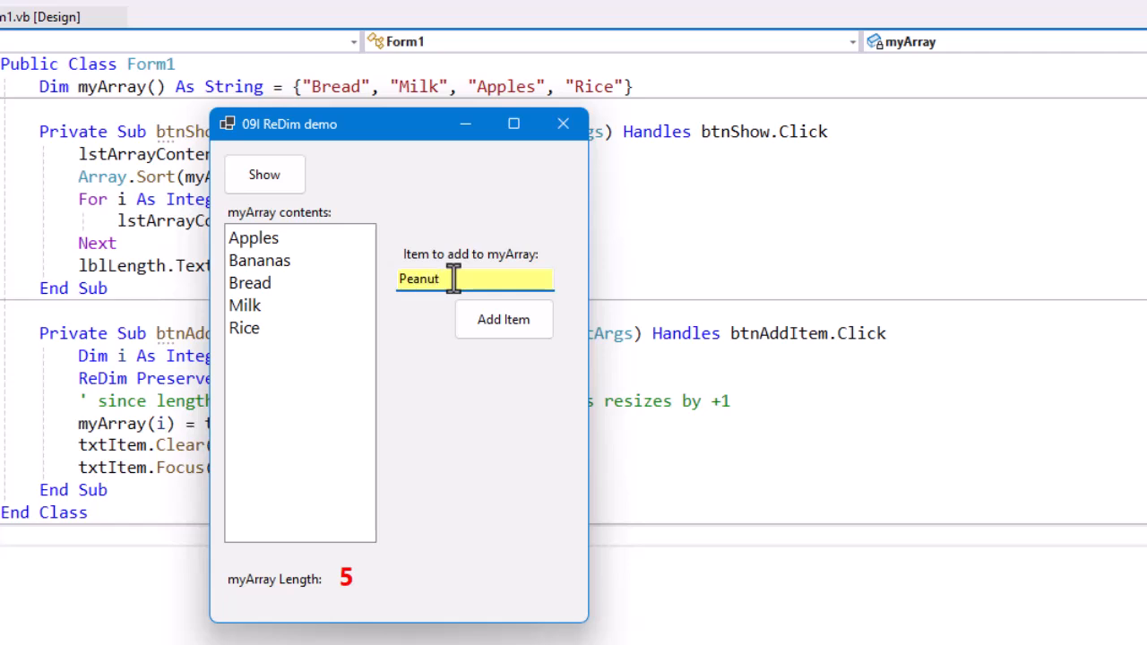
pyautogui.write('Butter')
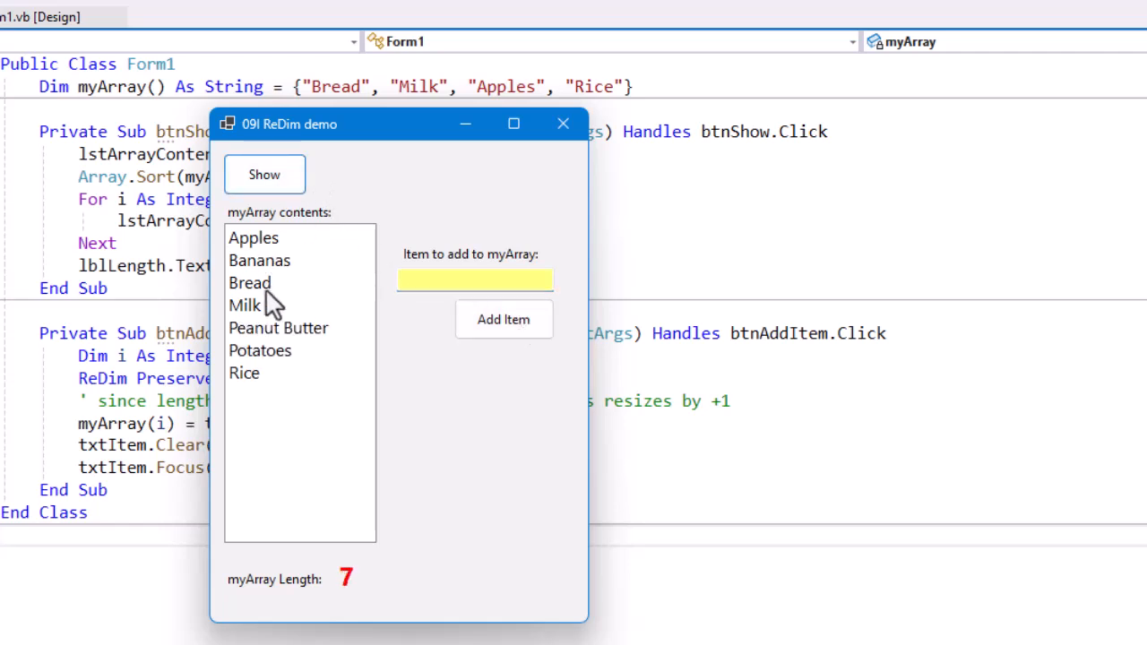
pyautogui.moveTo(400, 621)
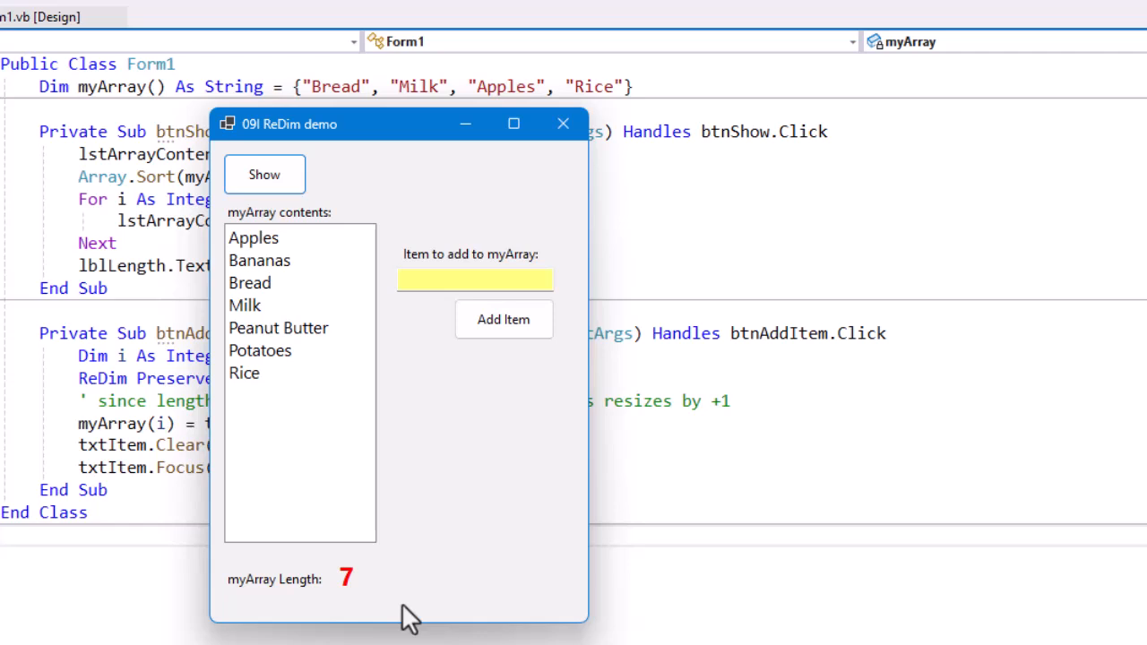
pyautogui.moveTo(653, 119)
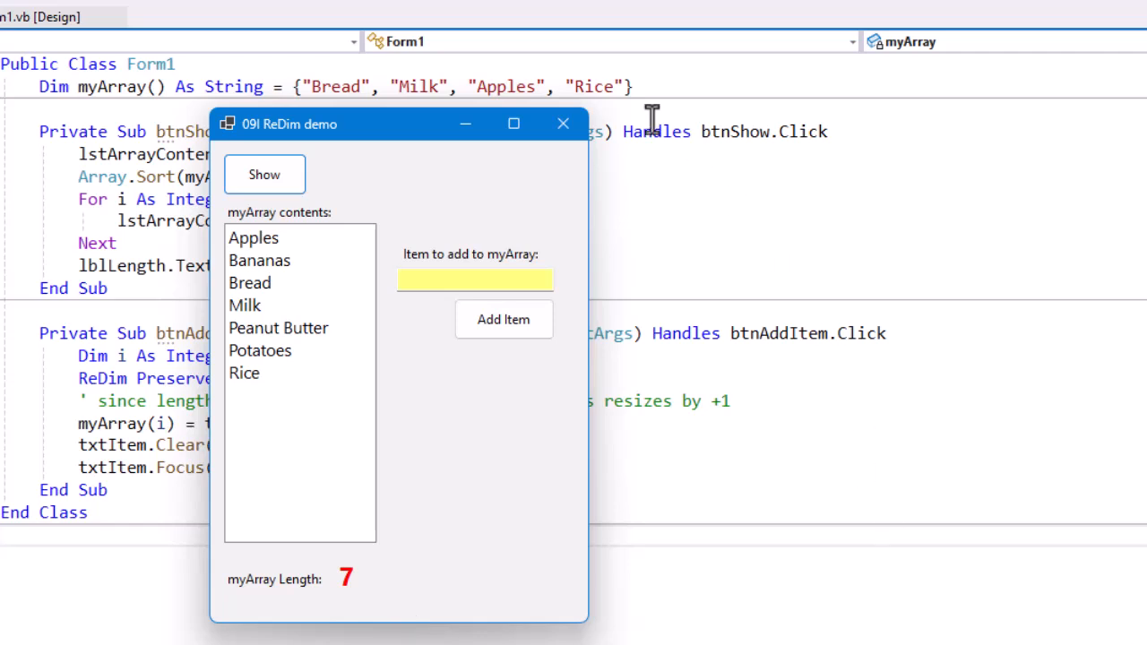